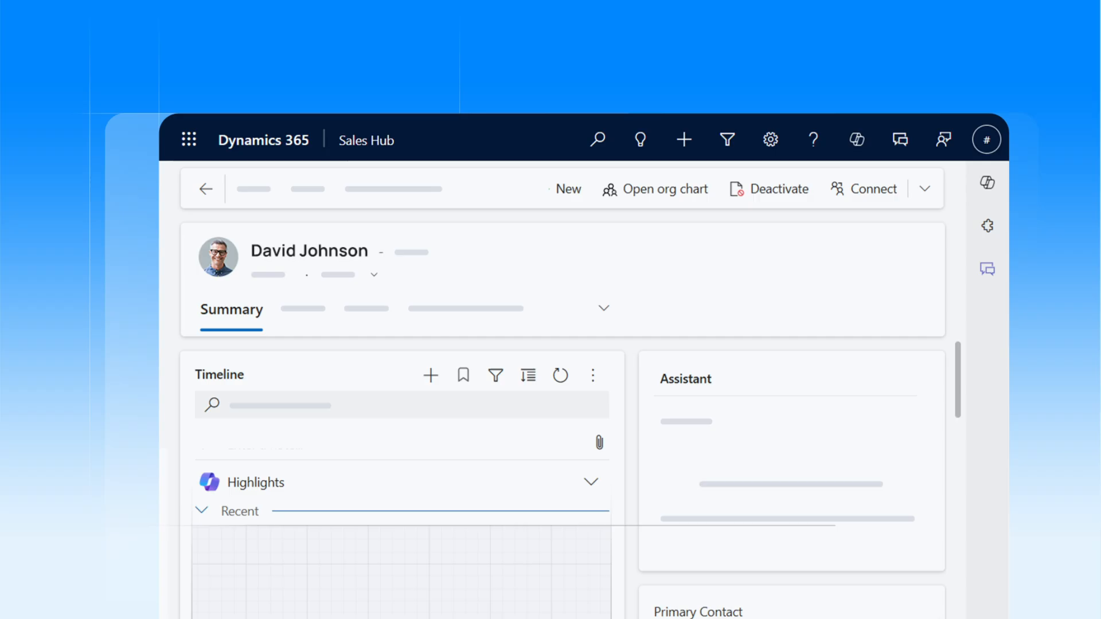
Subscribe to the Yeastar YouTube channel and scroll to its latest videos
left_click(1003, 249)
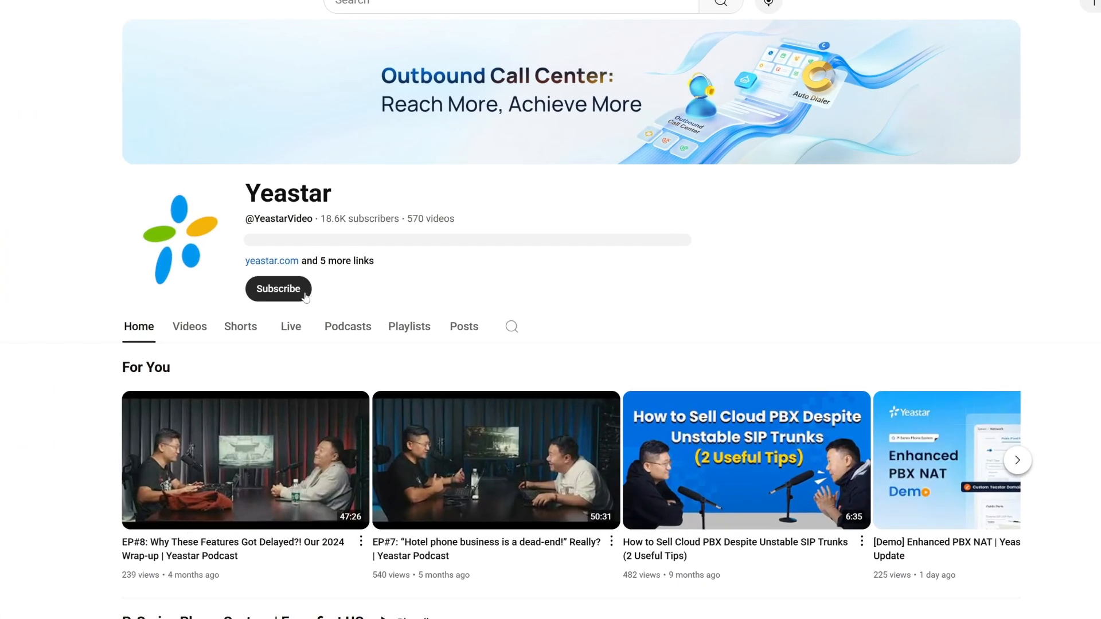
left_click(277, 290)
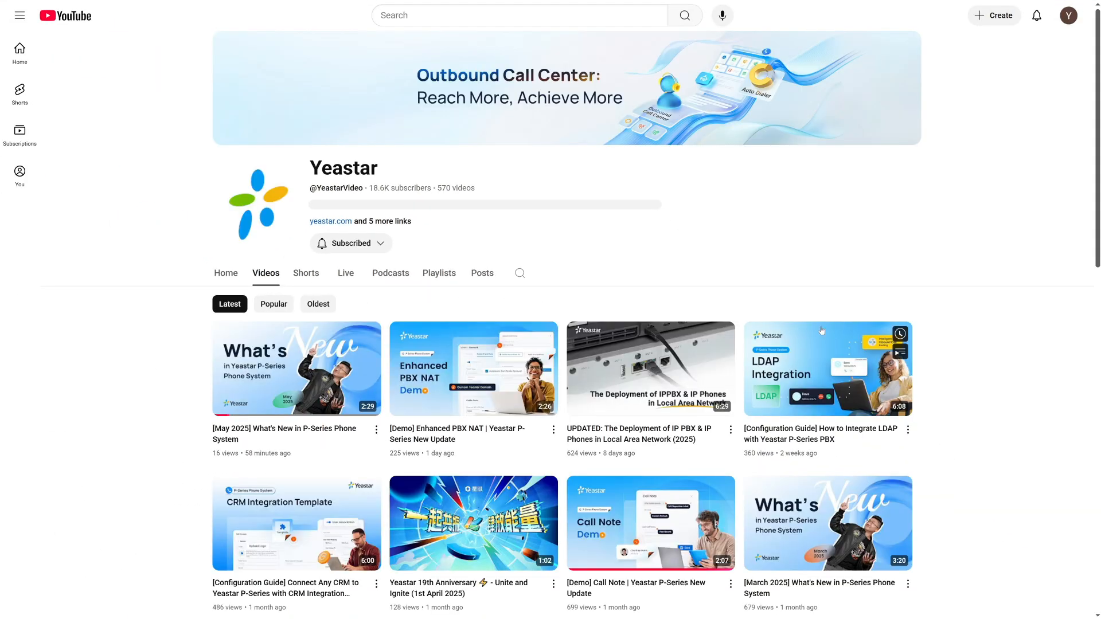
scroll("down", 3)
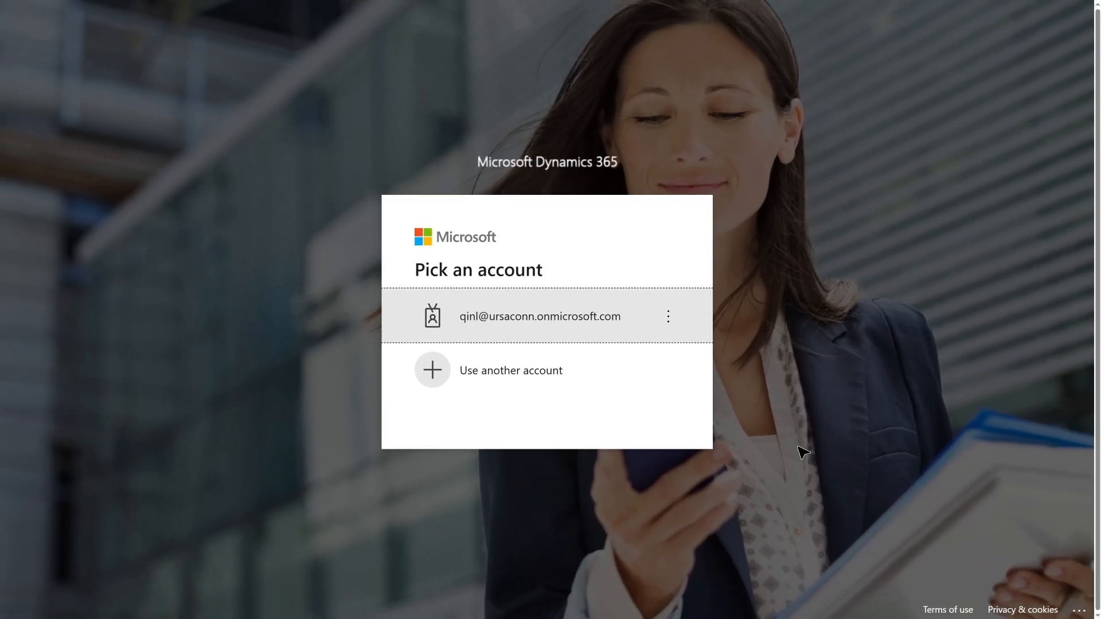
Sign in with the work account and start a new Channel Integration Framework provider
left_click(541, 317)
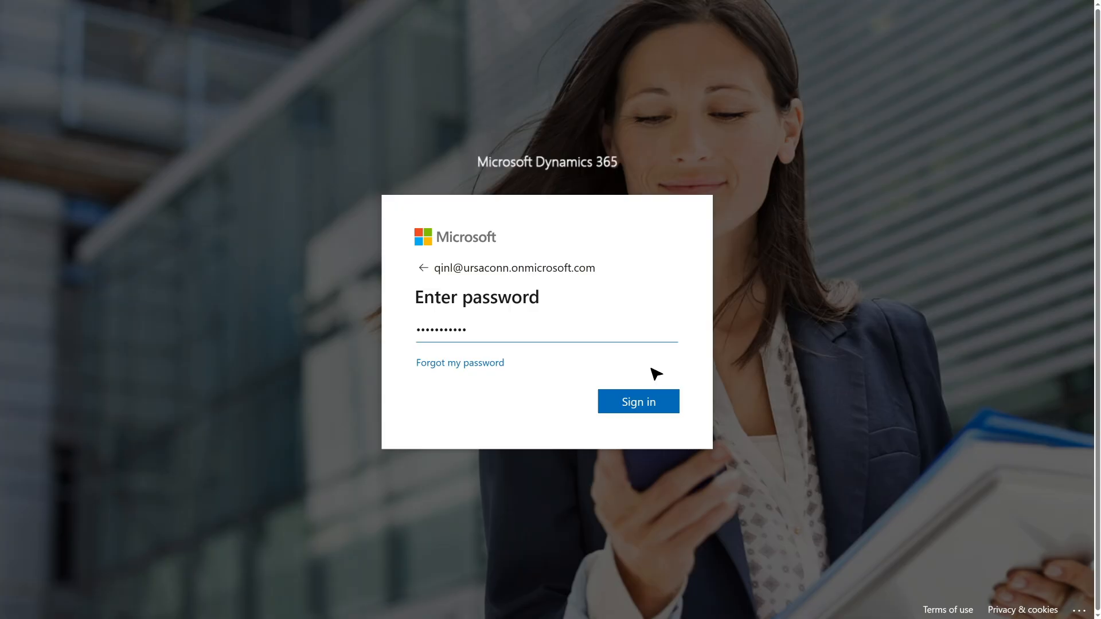
left_click(636, 401)
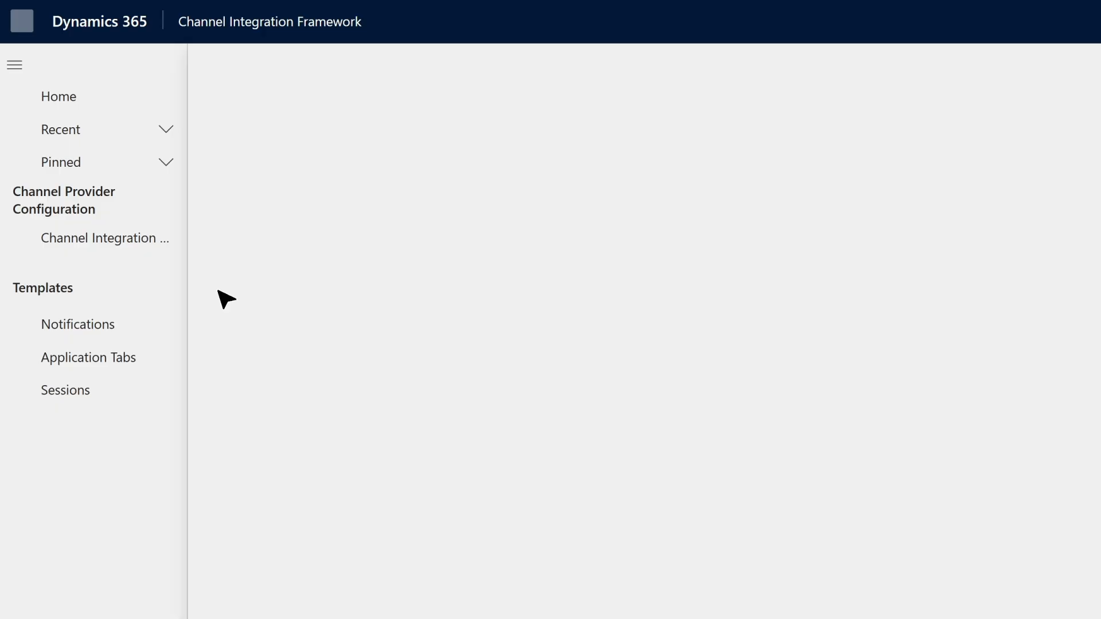
left_click(104, 238)
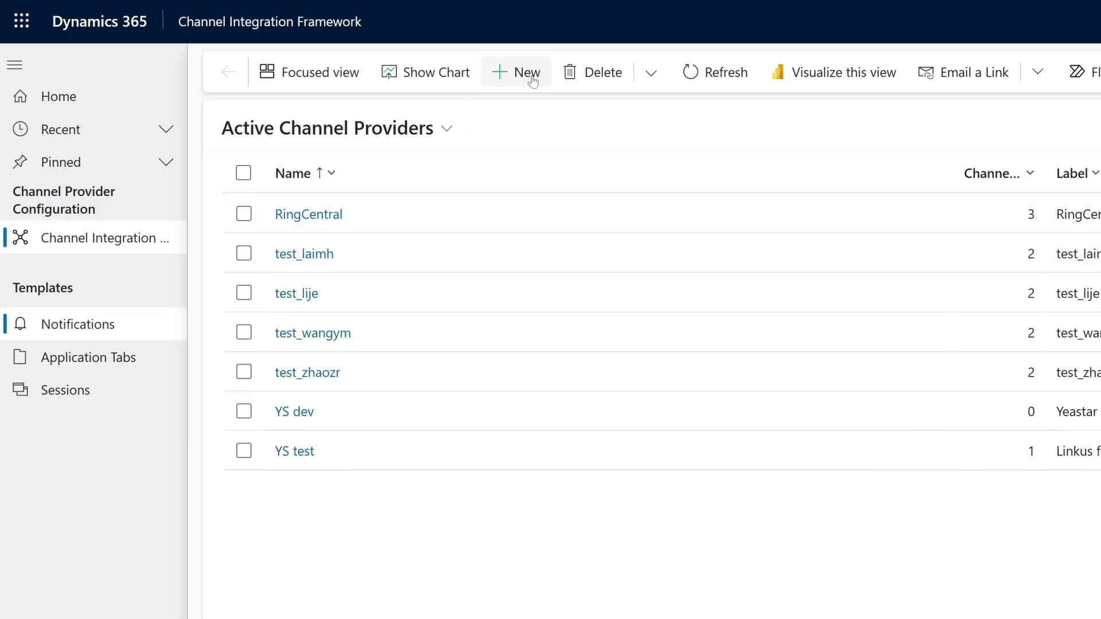
left_click(517, 71)
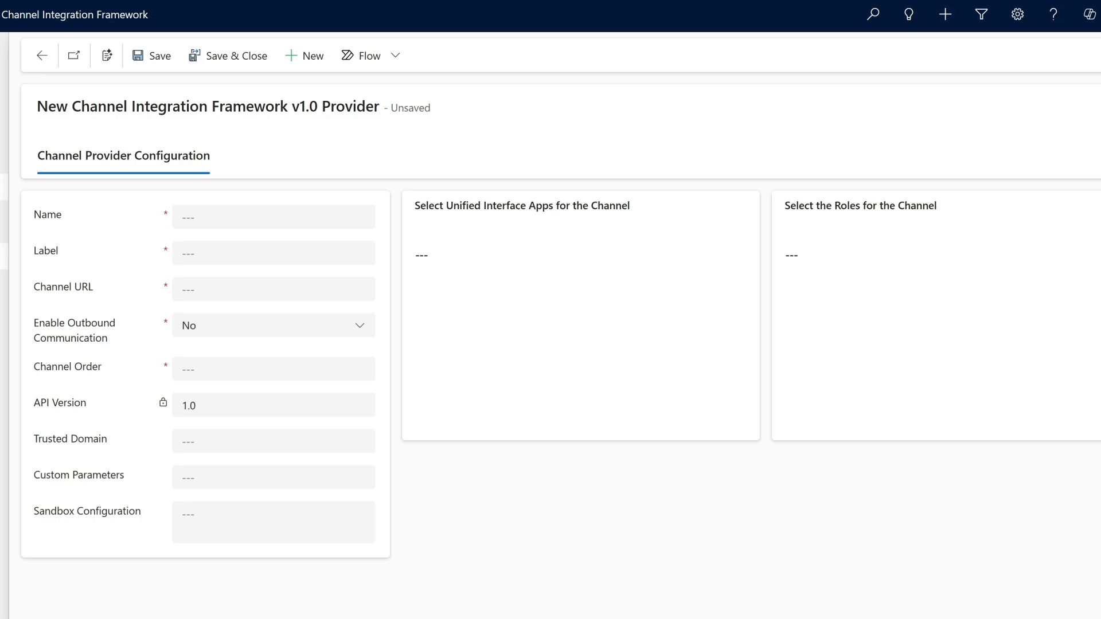
left_click(273, 217)
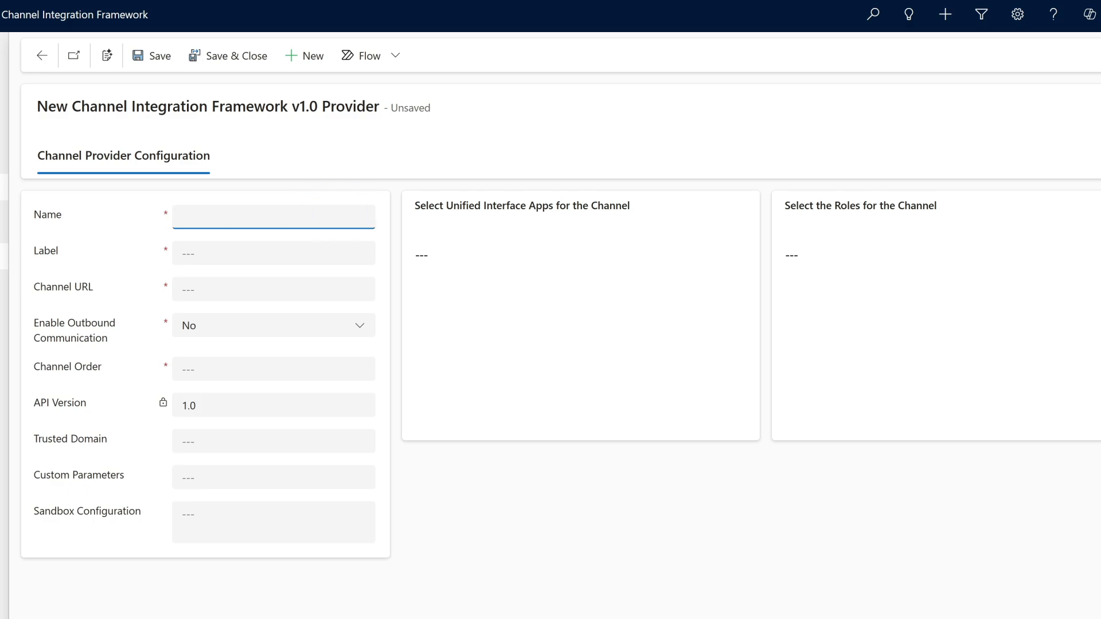
type("Yeastar P-Series PBX")
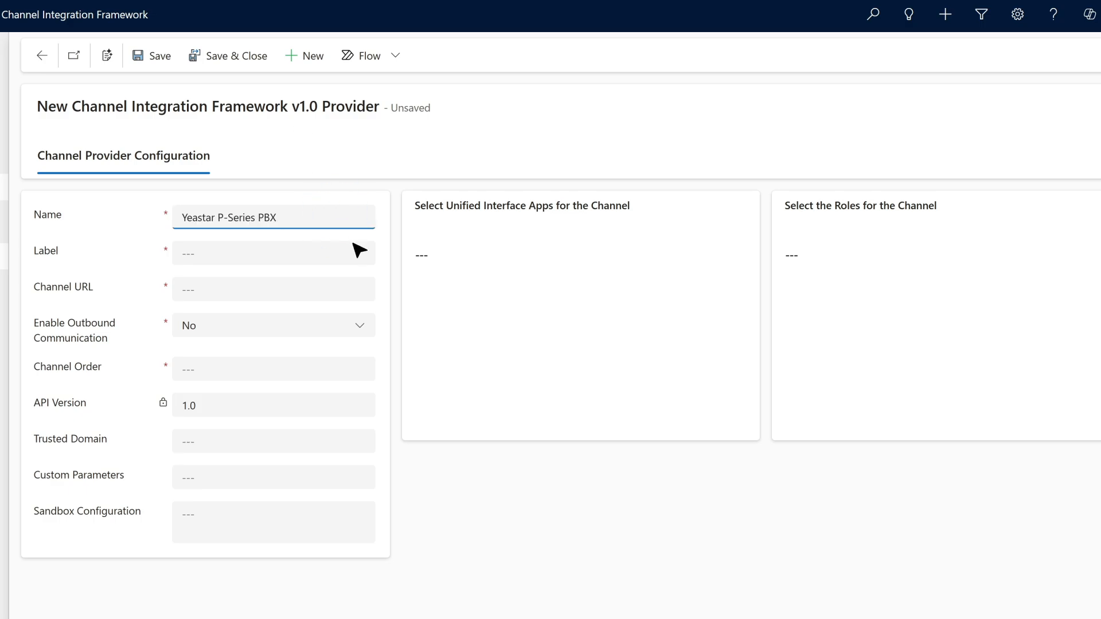
type("Linkus for Dynamics 365")
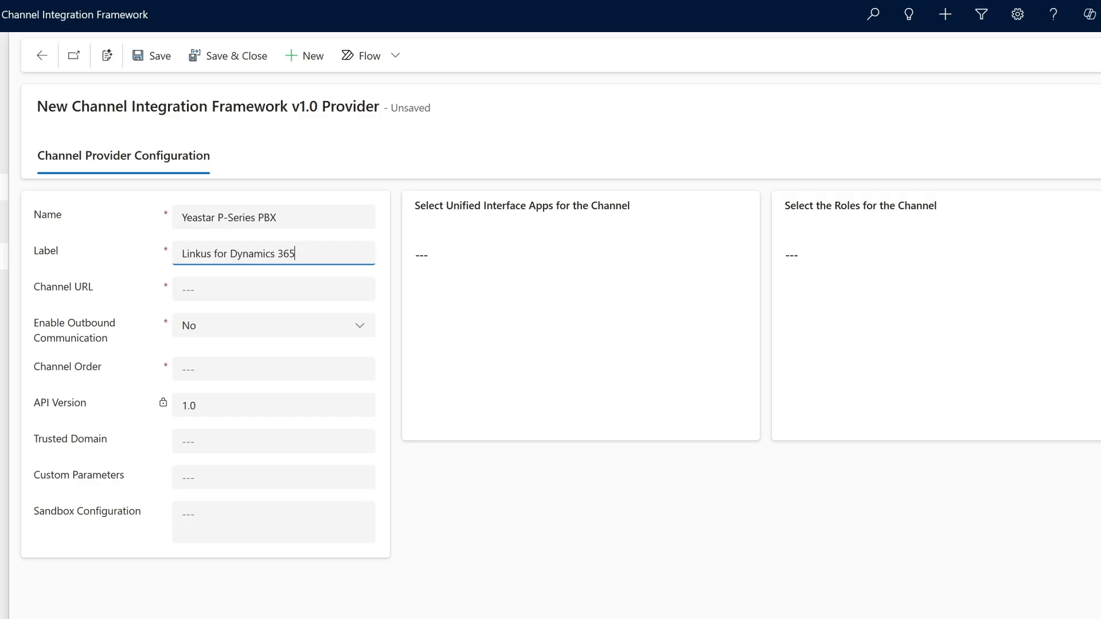
left_click(273, 289)
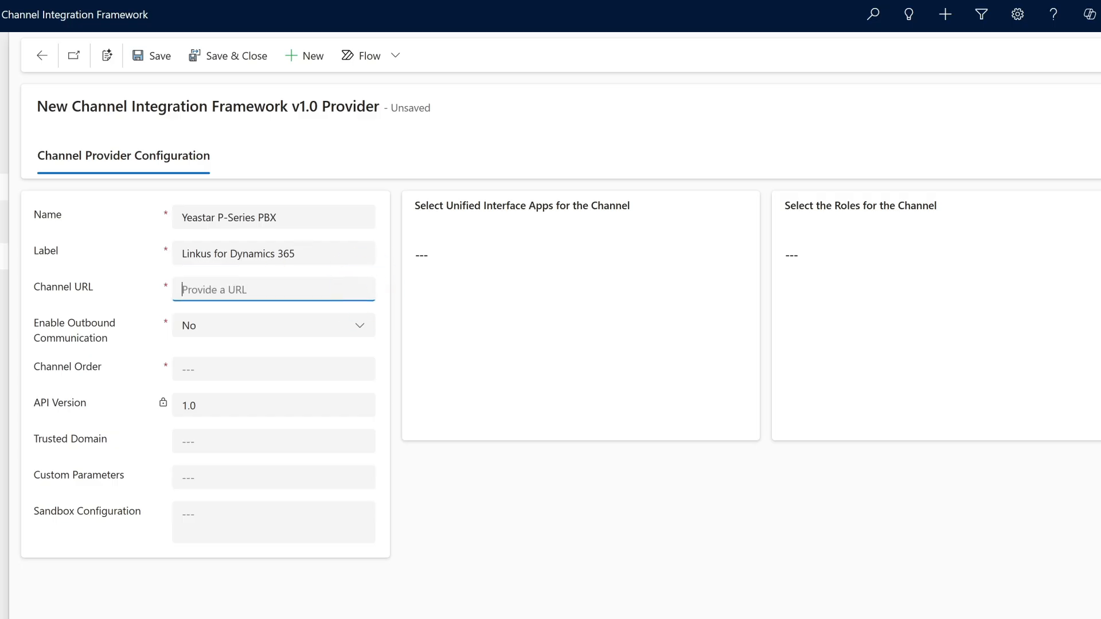
type("https://org7042d912.crm.dynamics.com/")
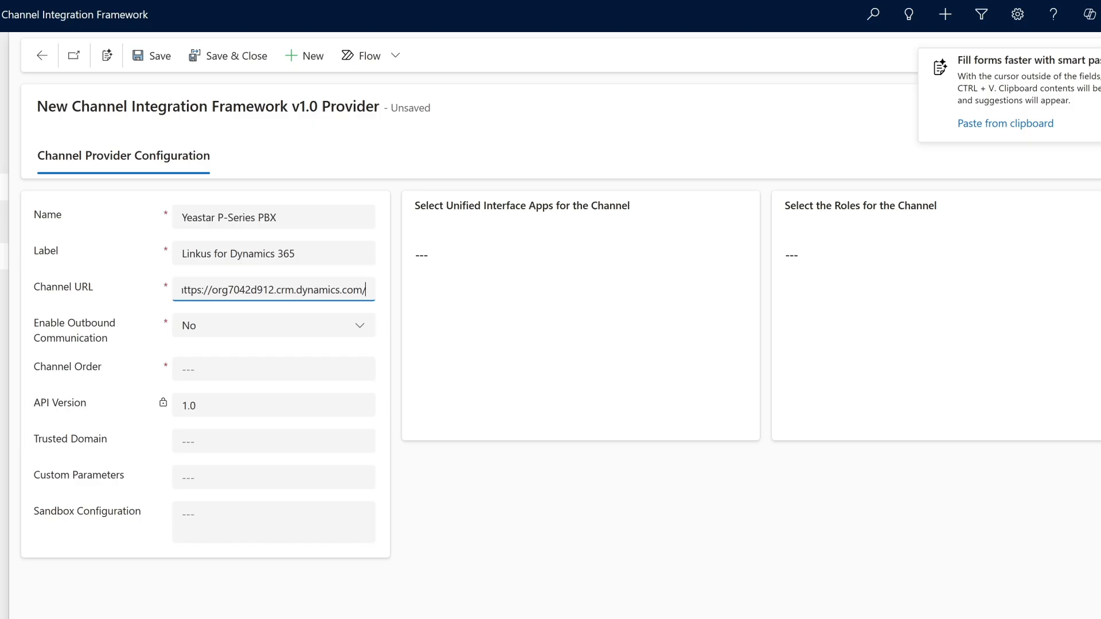
Set Channel Order 0 and select Sales Hub with the Sales Manager and Sales Team Member roles
left_click(273, 325)
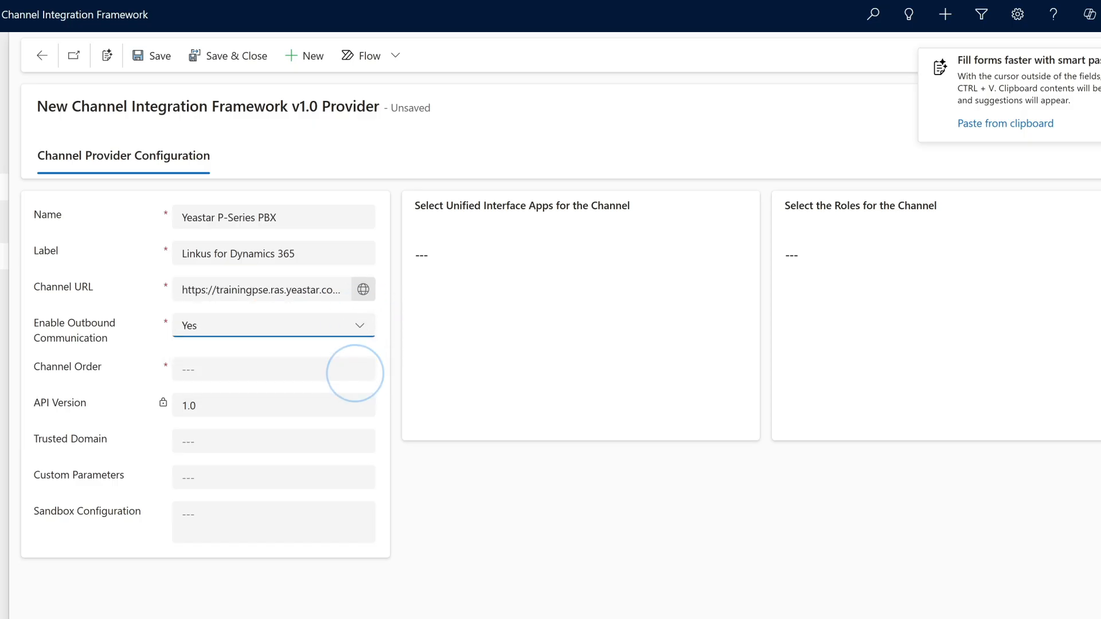
type("0")
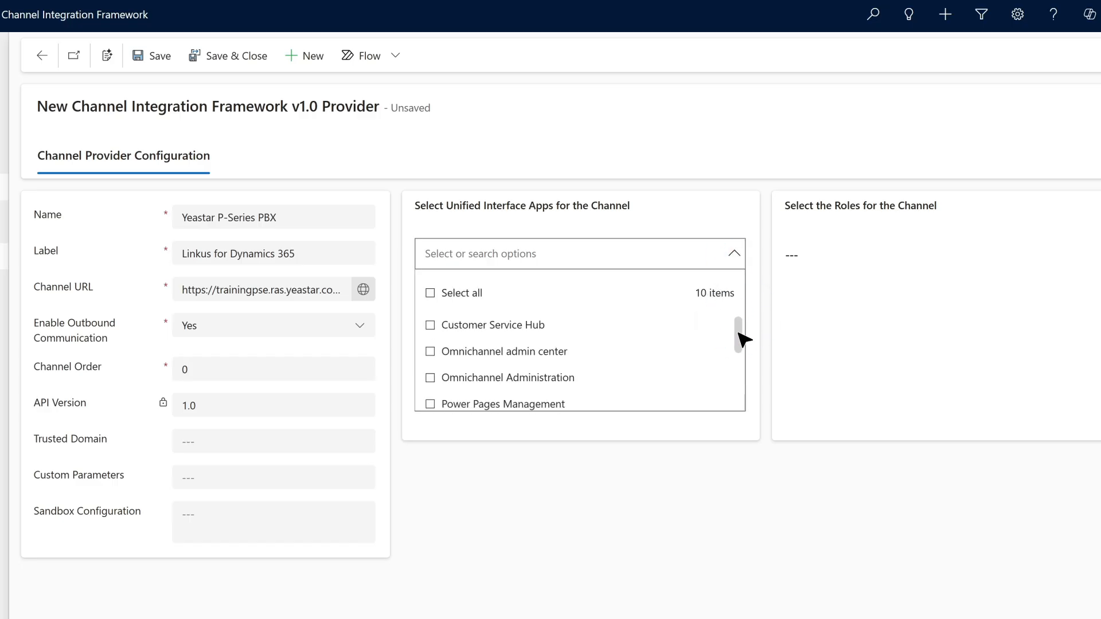
left_click(466, 354)
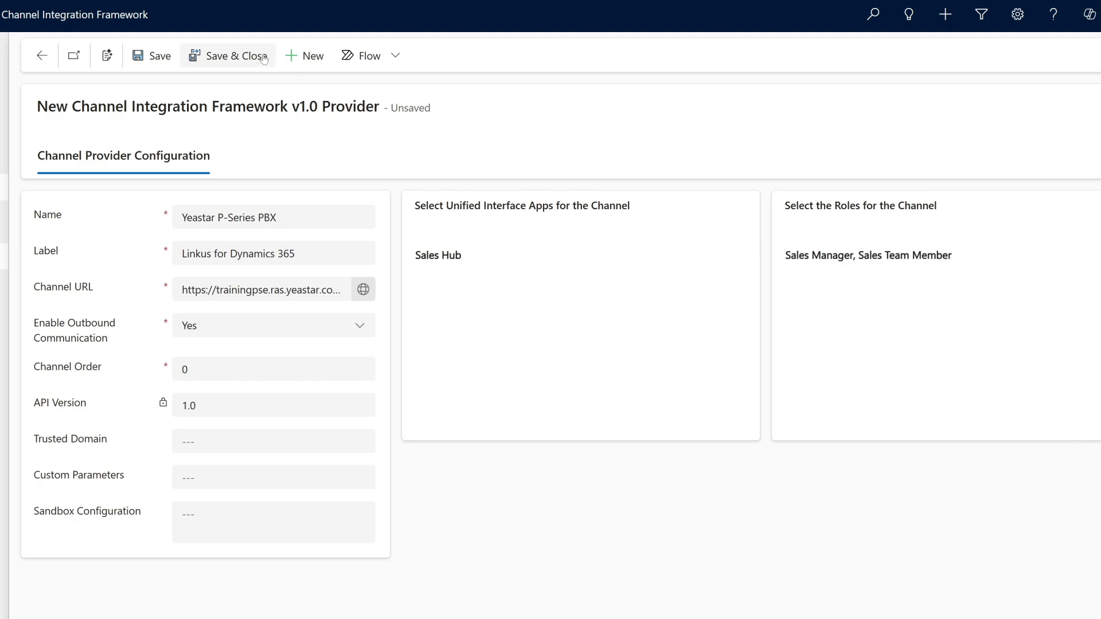
Save the Yeastar P-Series PBX provider, select it in the list and activate it
left_click(228, 55)
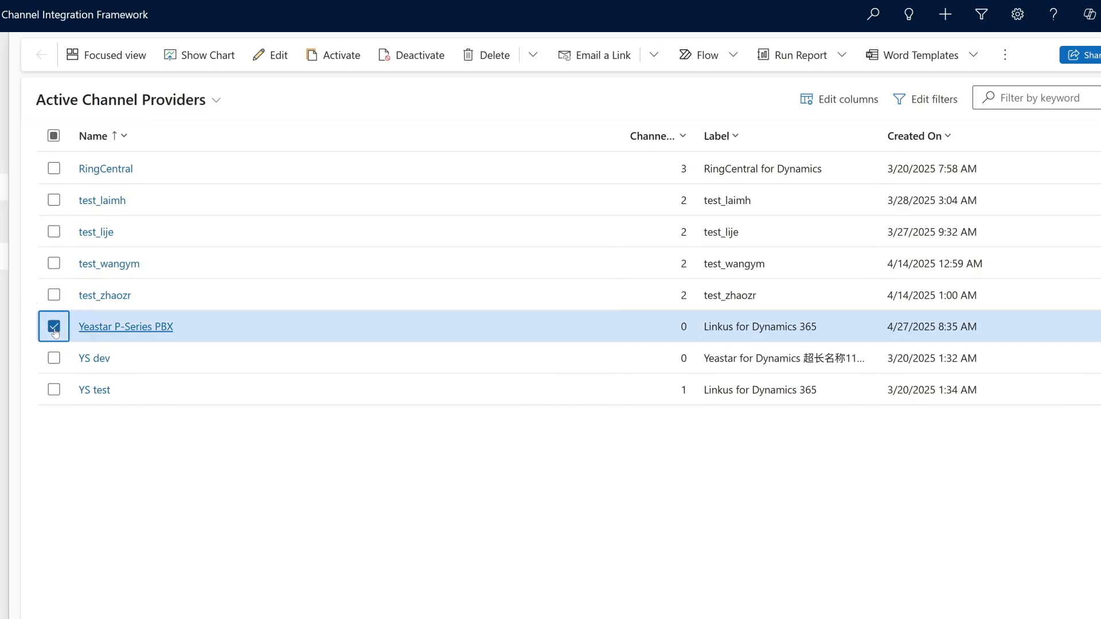
left_click(340, 55)
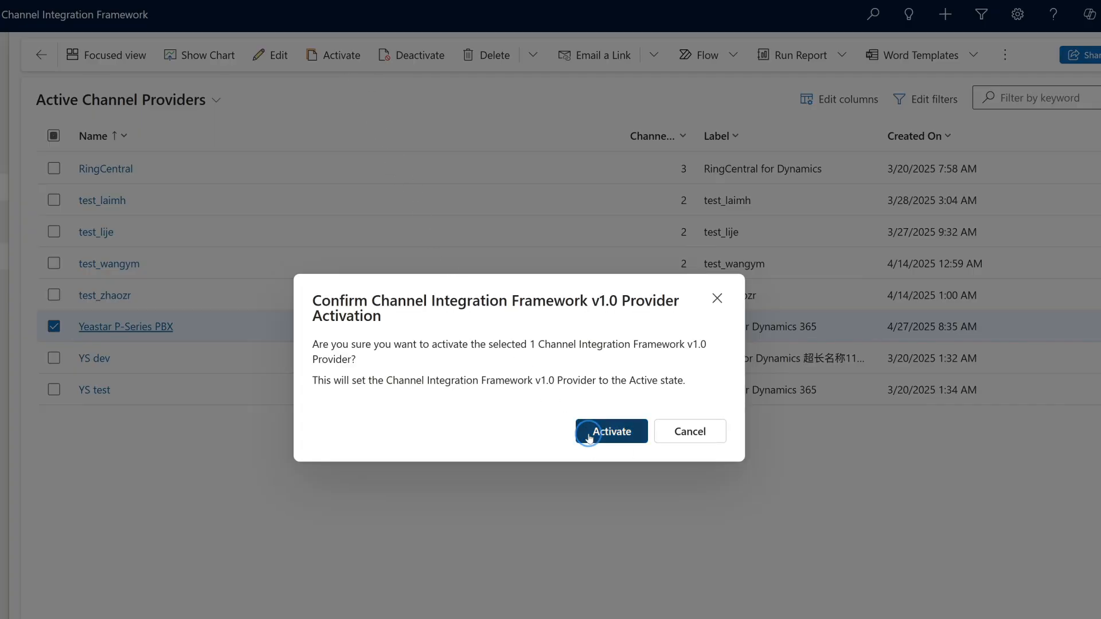
left_click(609, 432)
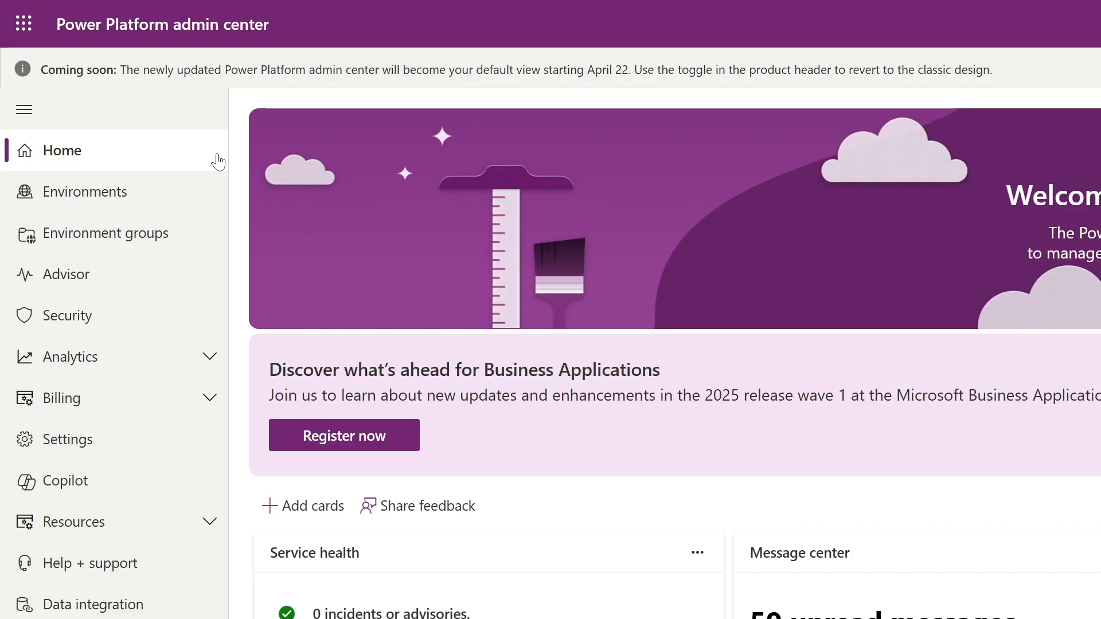
Reach the Users list of the Sales Trial environment's settings
left_click(91, 192)
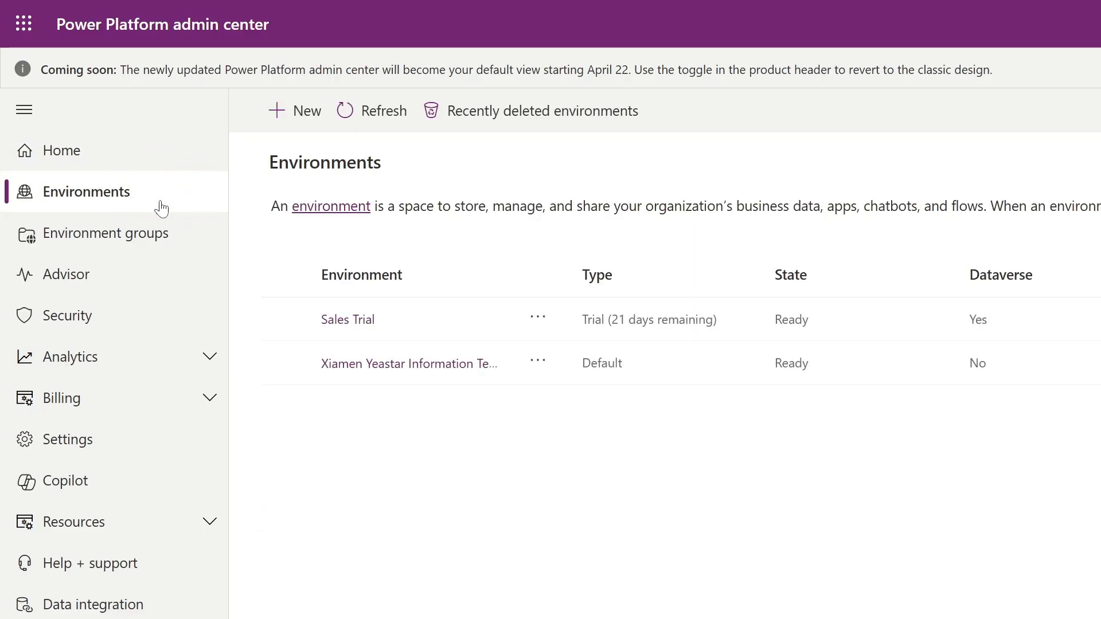
left_click(346, 320)
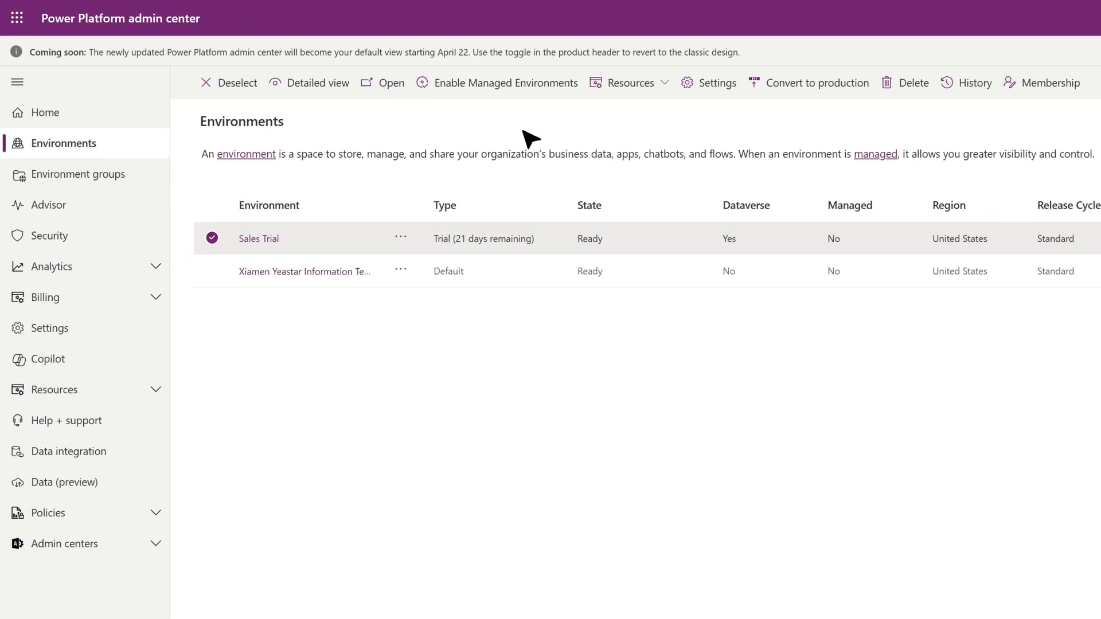
left_click(716, 83)
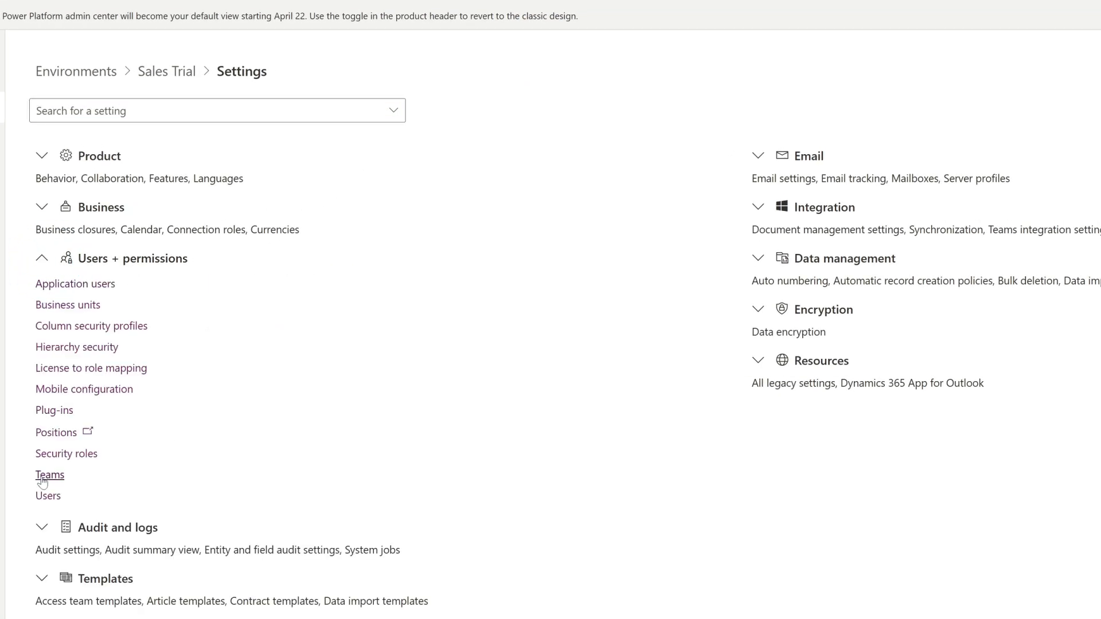
left_click(48, 496)
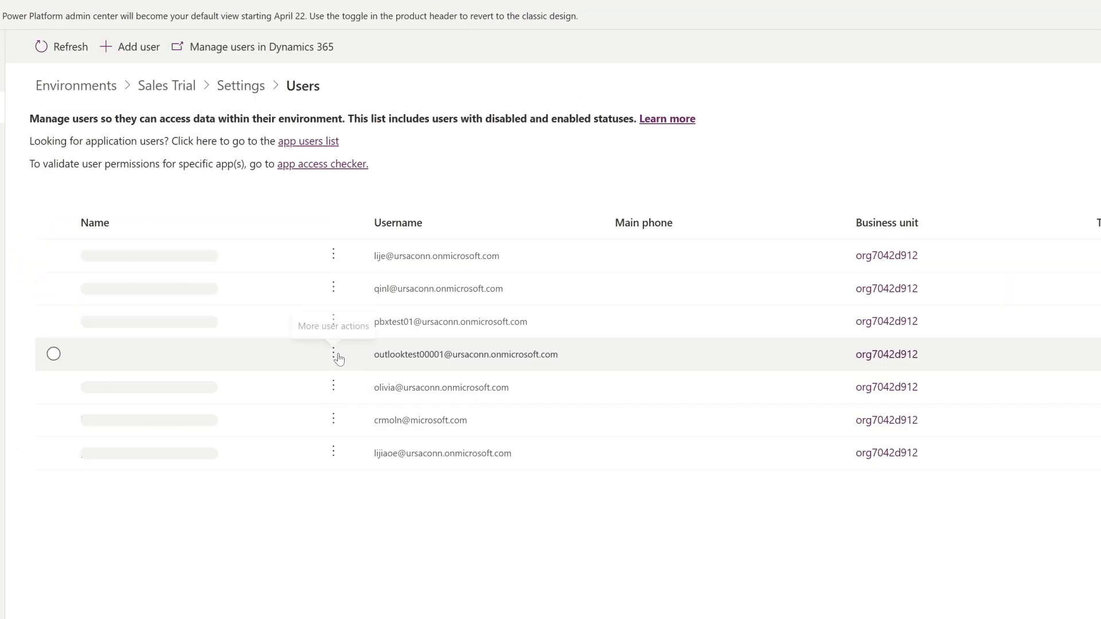
Assign the Channel Access security role to the test user and save
left_click(54, 354)
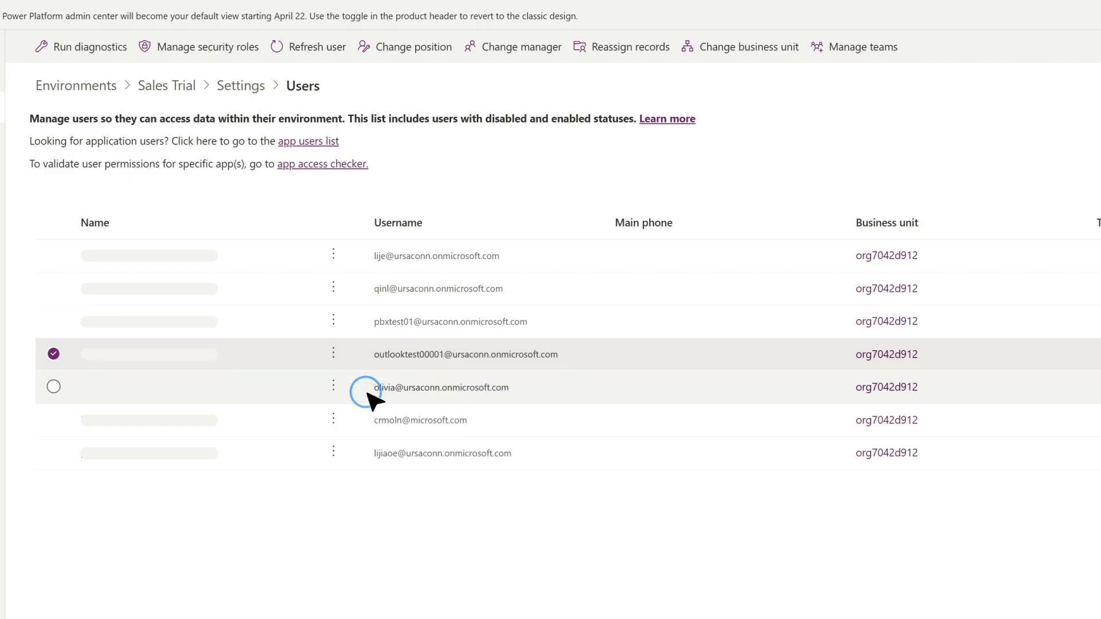
left_click(205, 46)
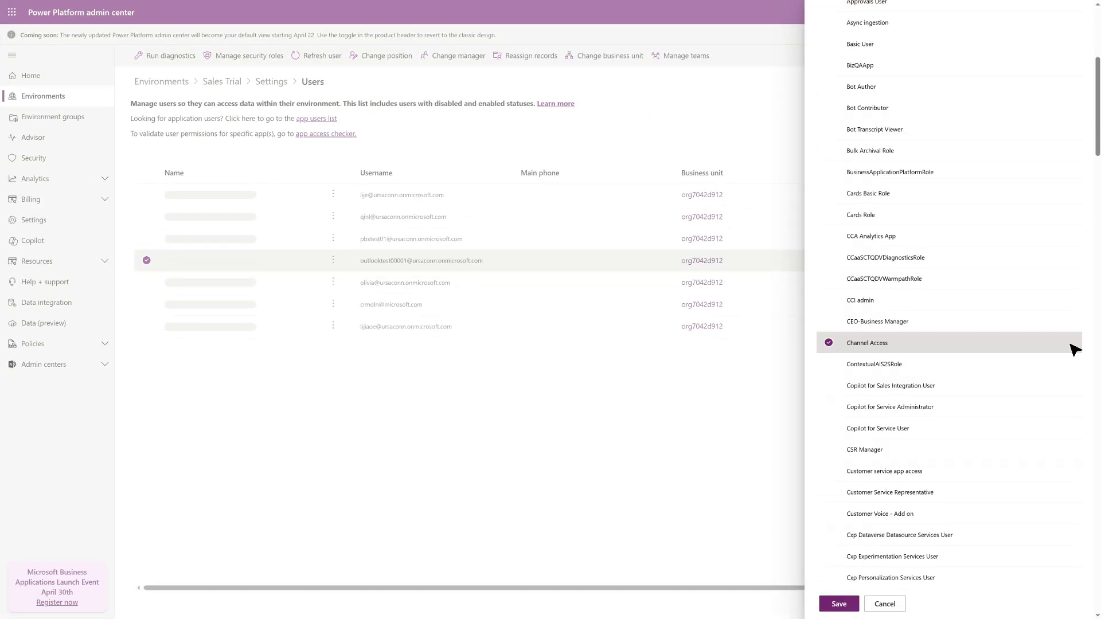
left_click(837, 605)
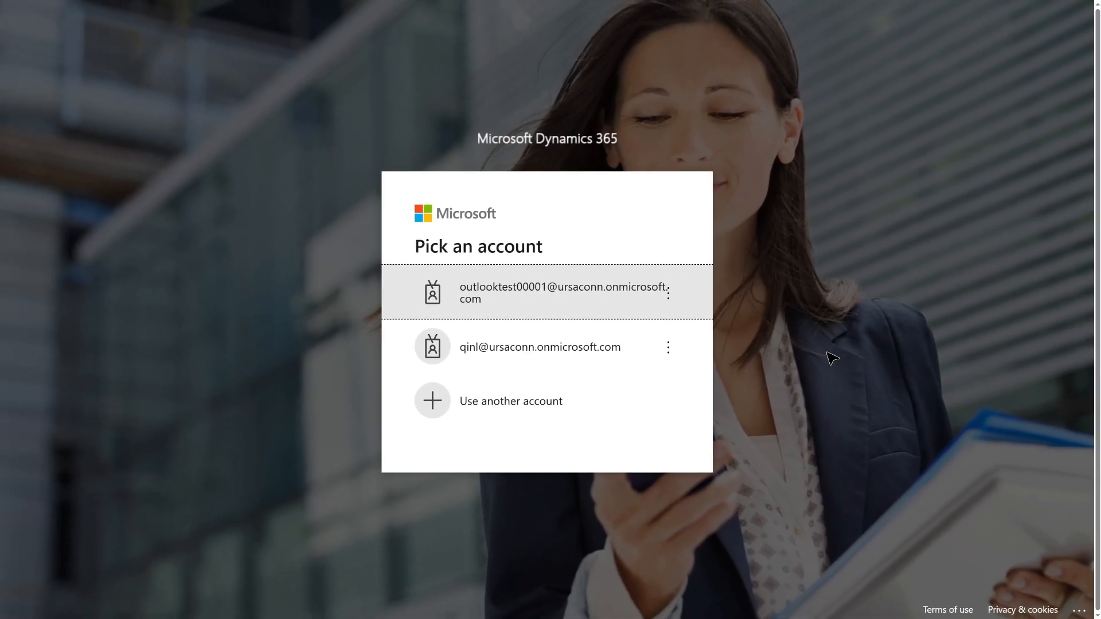
Sign in to Dynamics 365 as the test user, reaching My Activities with the Linkus panel
left_click(562, 293)
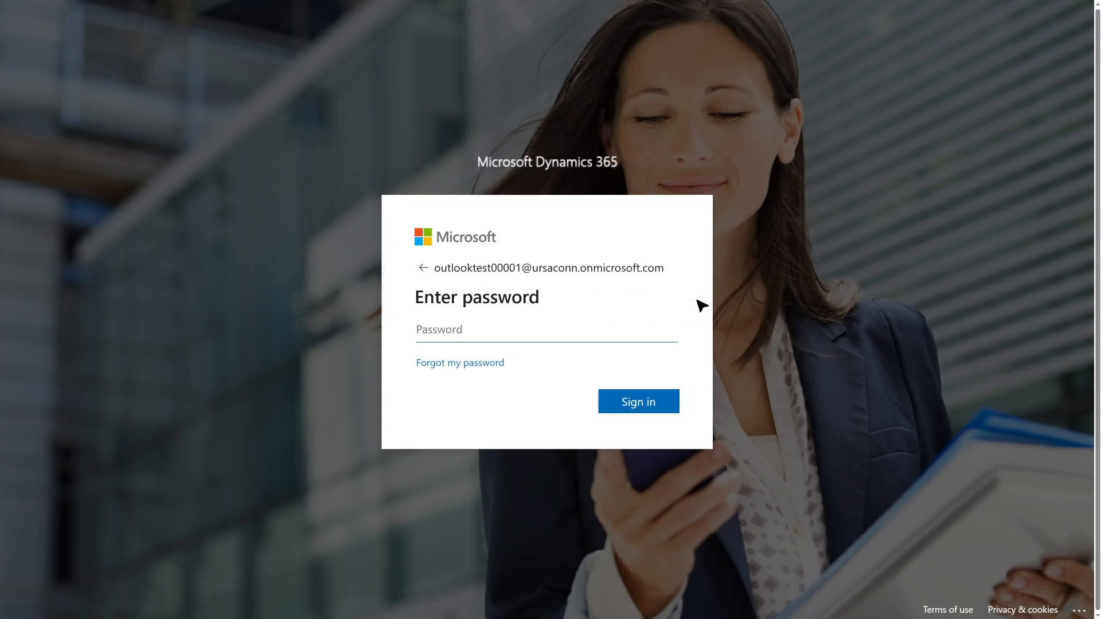
left_click(637, 402)
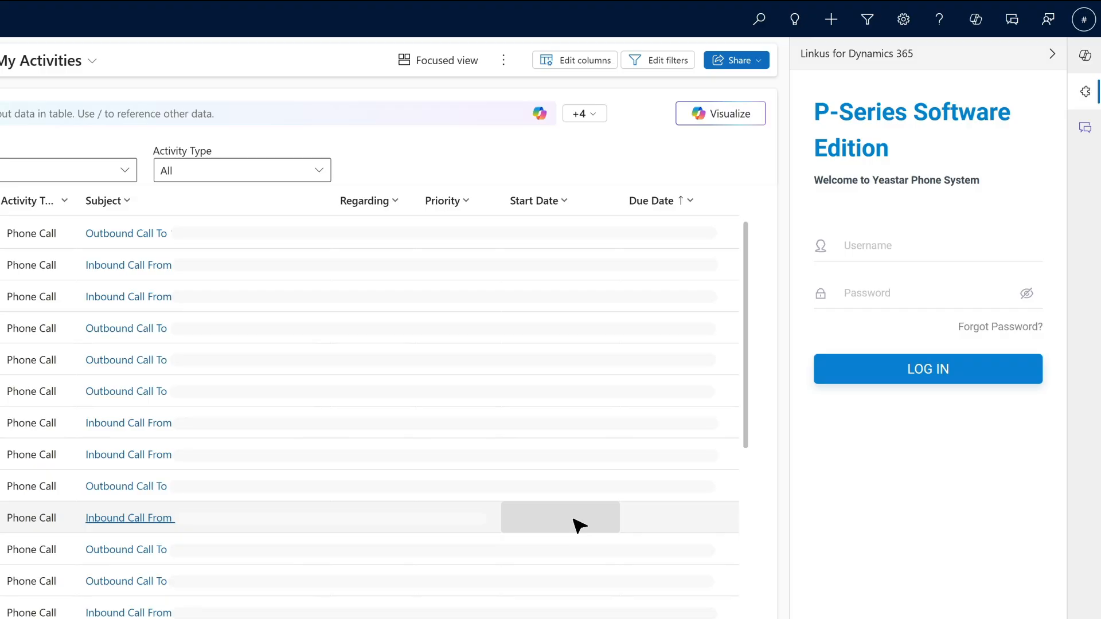
Log the Linkus panel in as extension 3000 with its password
type("3000")
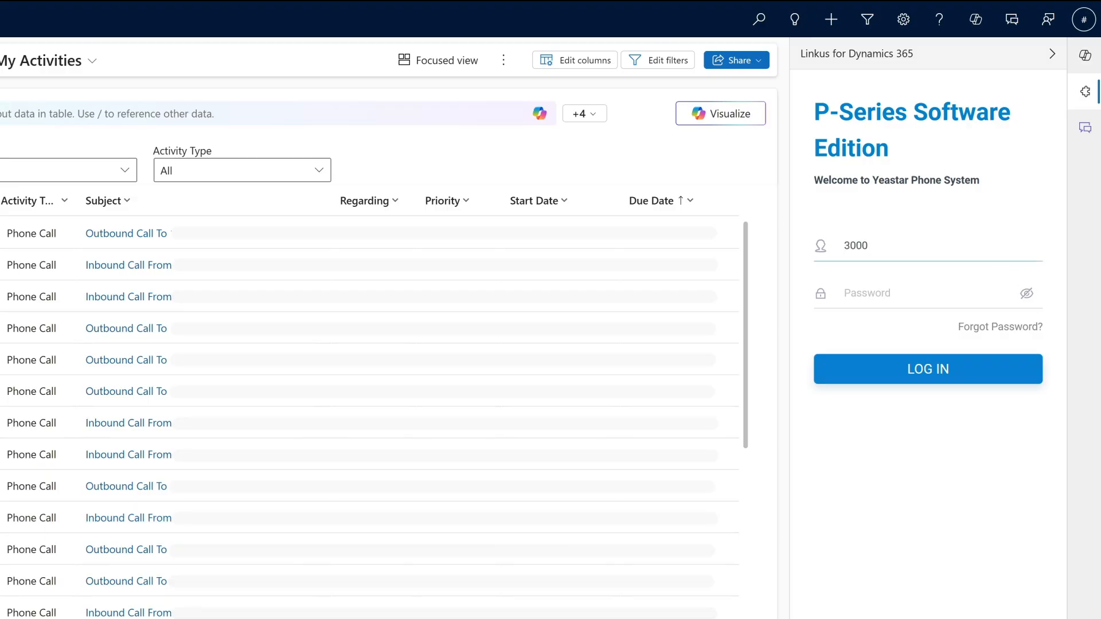
type("password")
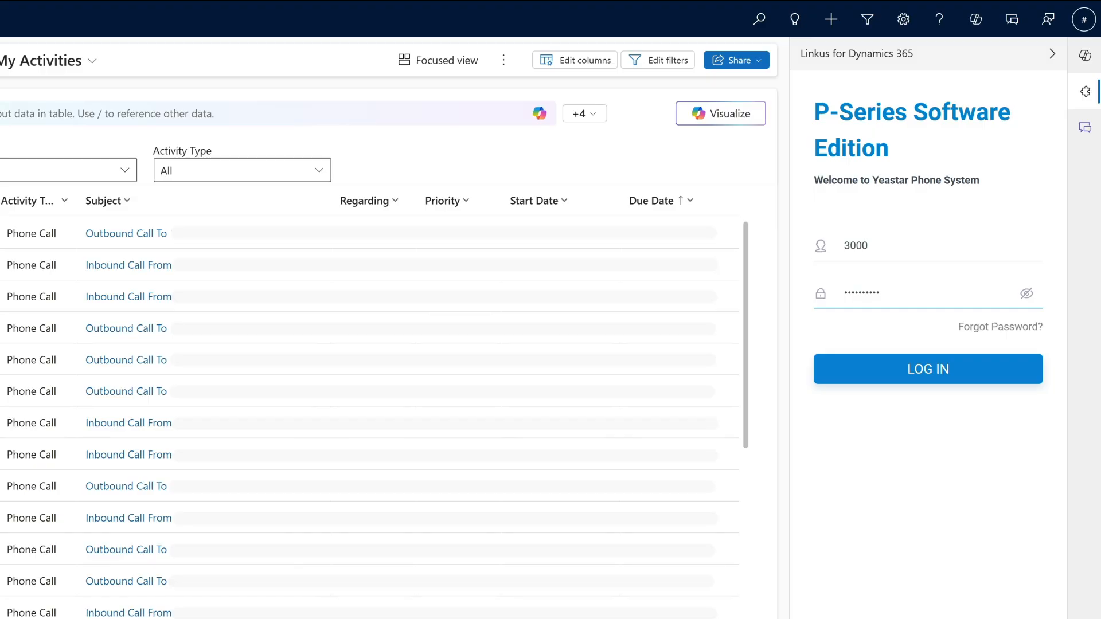
left_click(927, 368)
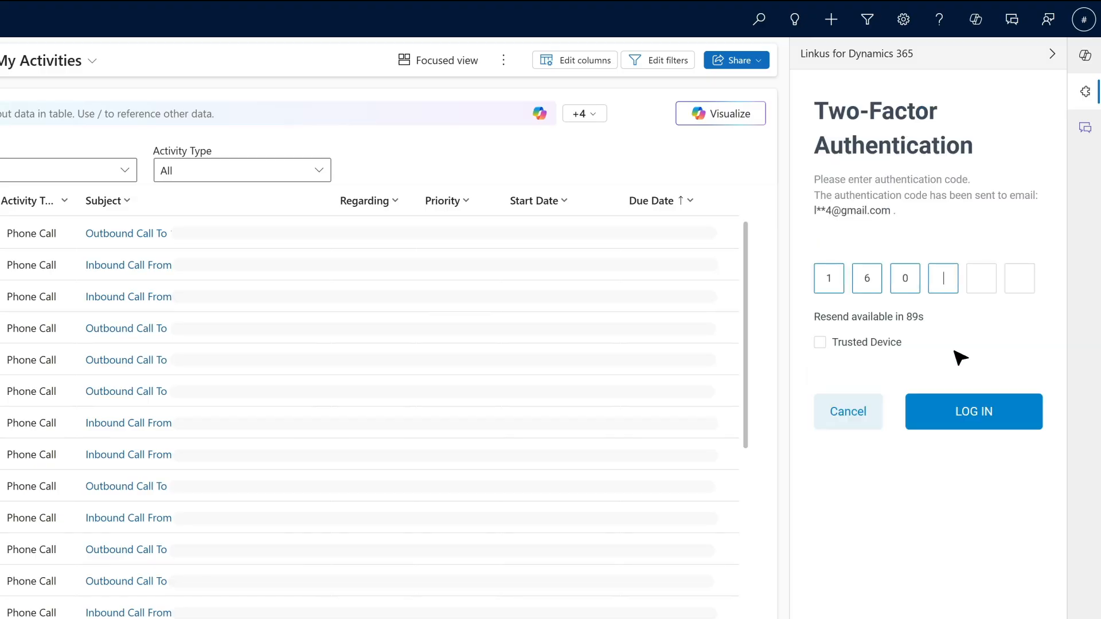
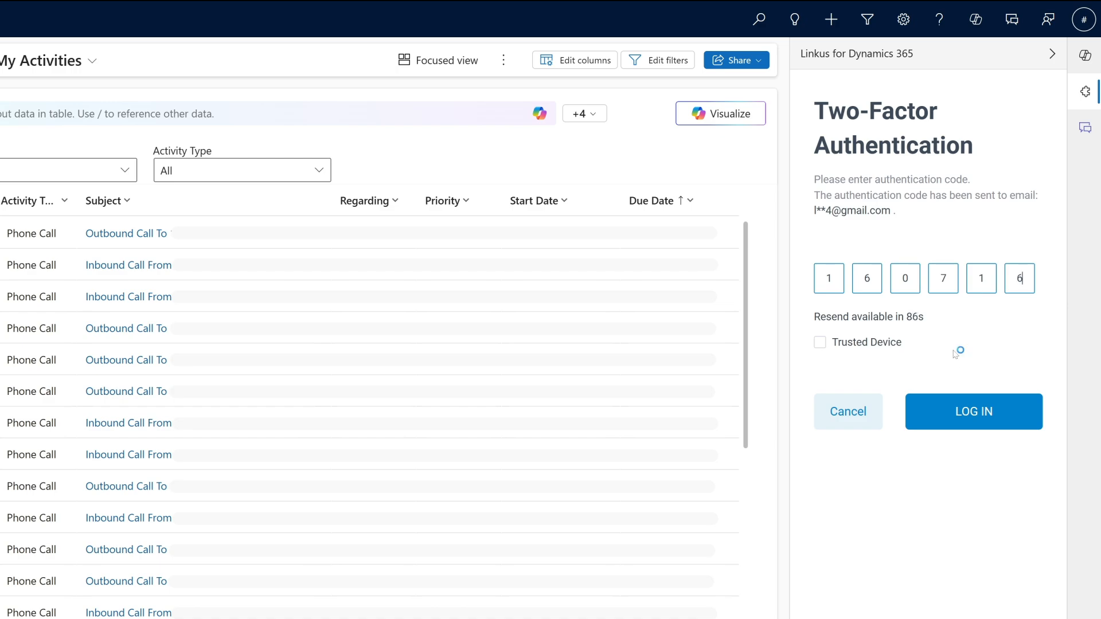
Enter the two-factor code, mark this computer as a trusted device and finish login
left_click(819, 342)
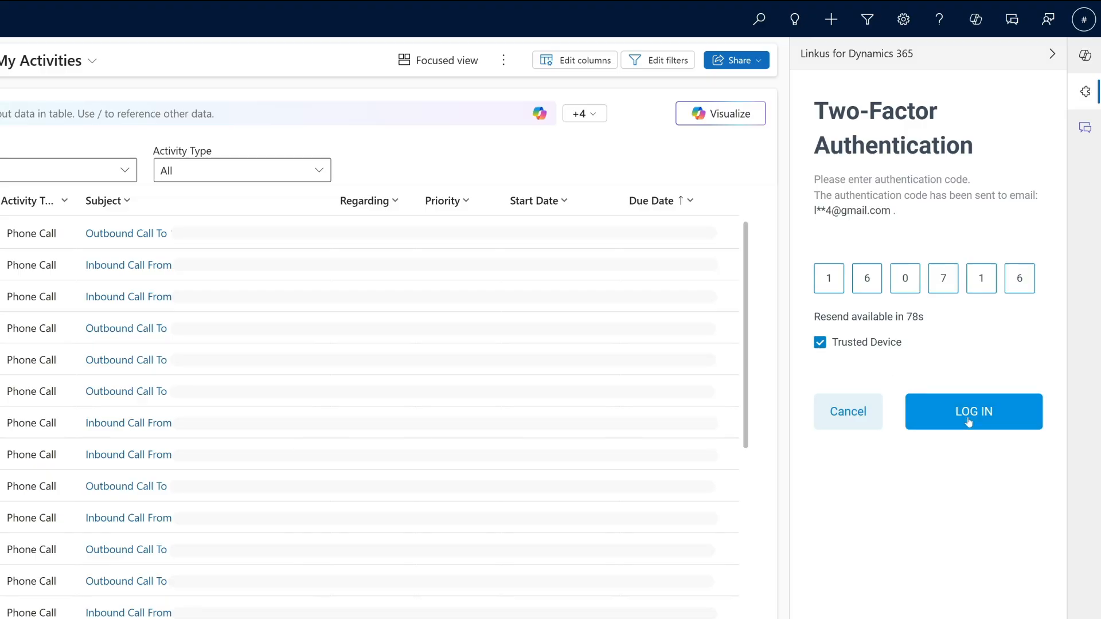
left_click(974, 411)
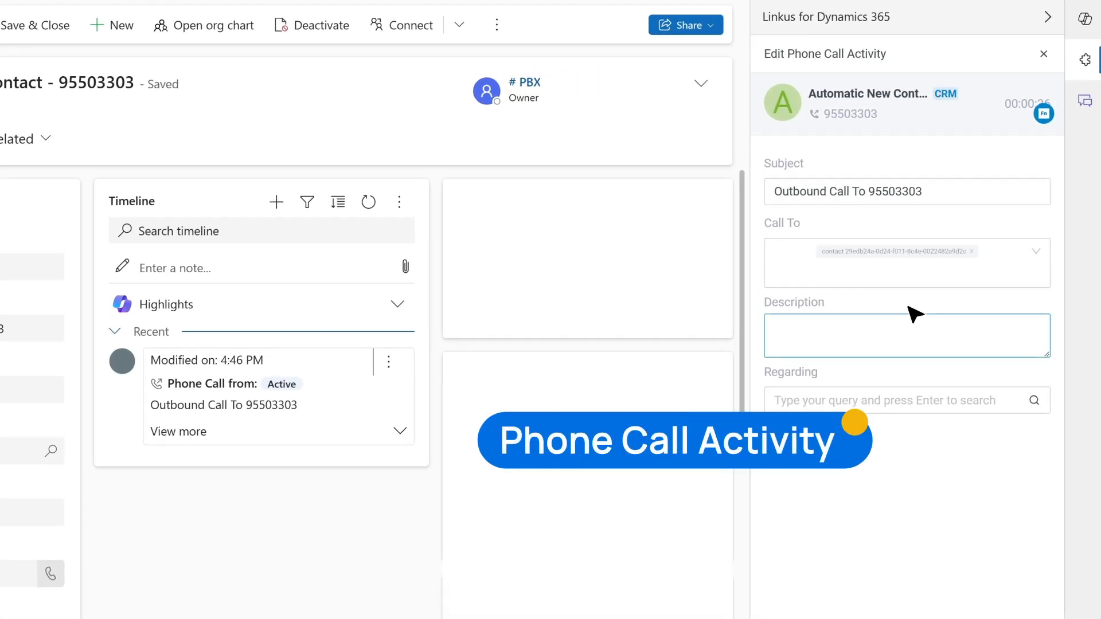
Save 'Client is interested in solutions.' on the call activity and show personal call logs
type("Client is interested in solutions.")
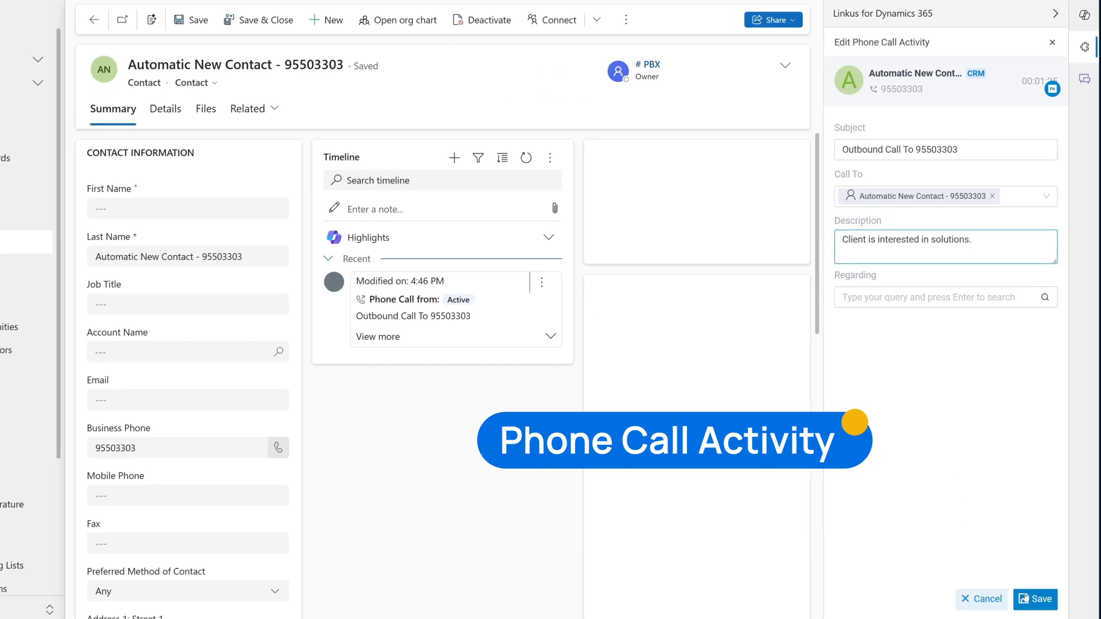
left_click(1052, 43)
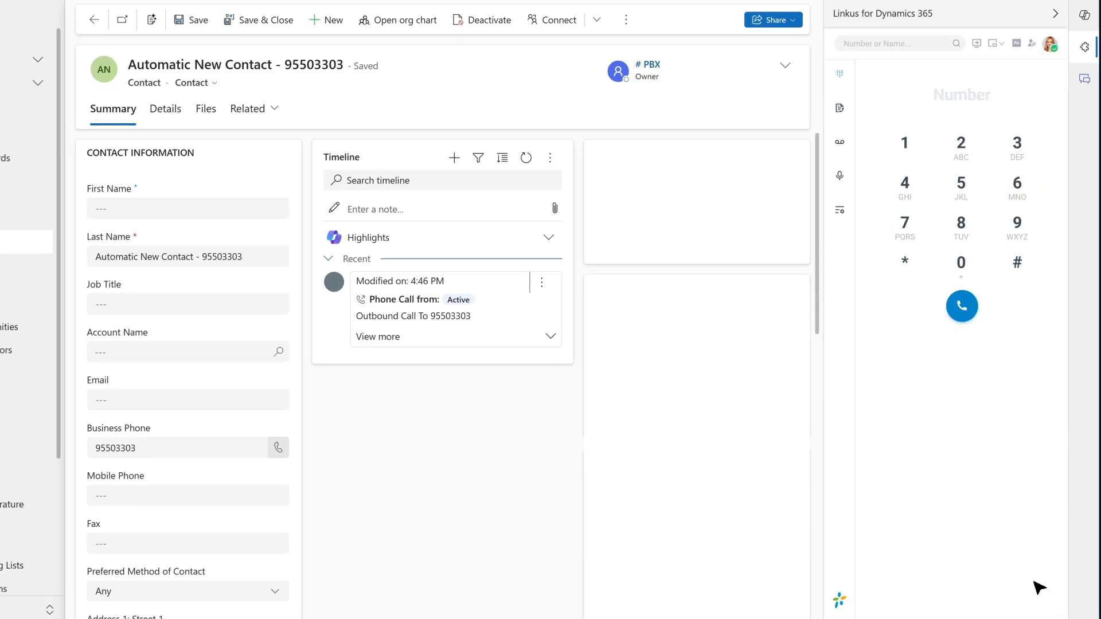
left_click(806, 161)
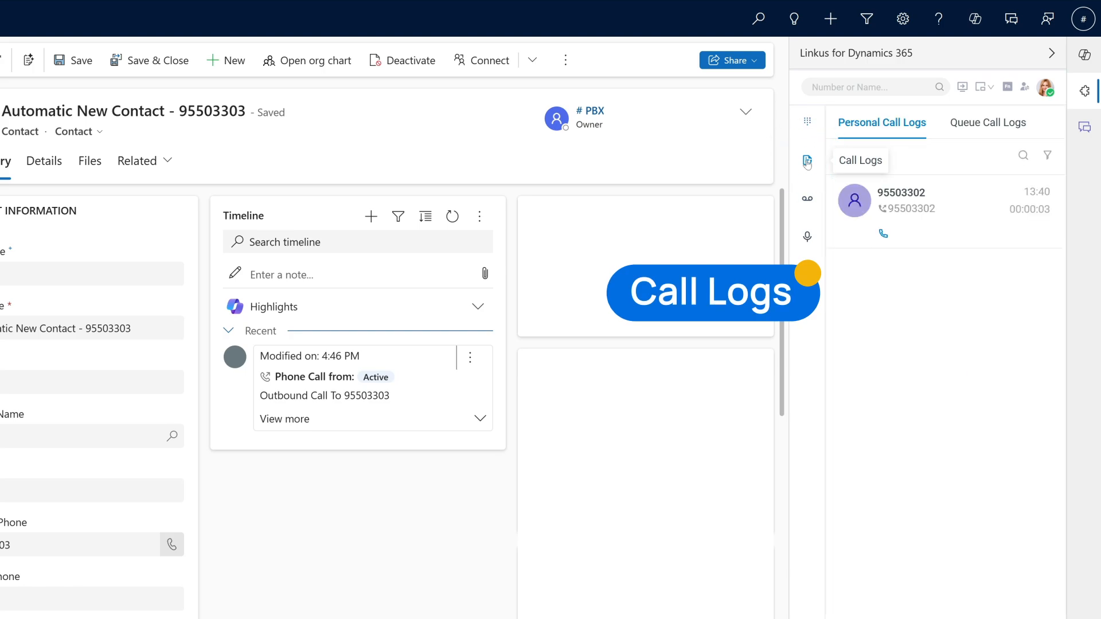